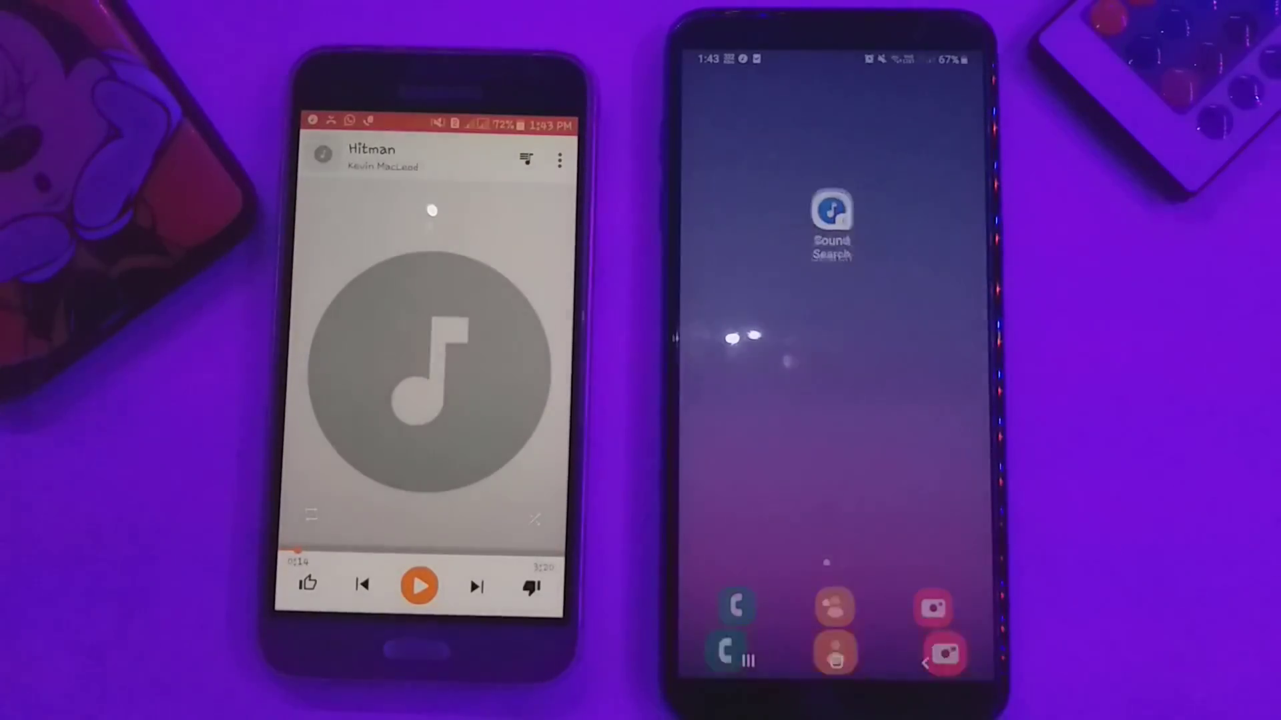
Start Sound Search listening on the right phone while 'Hitman' by Kevin MacLeod plays
{"action": "left_click", "coordinate": [832, 214]}
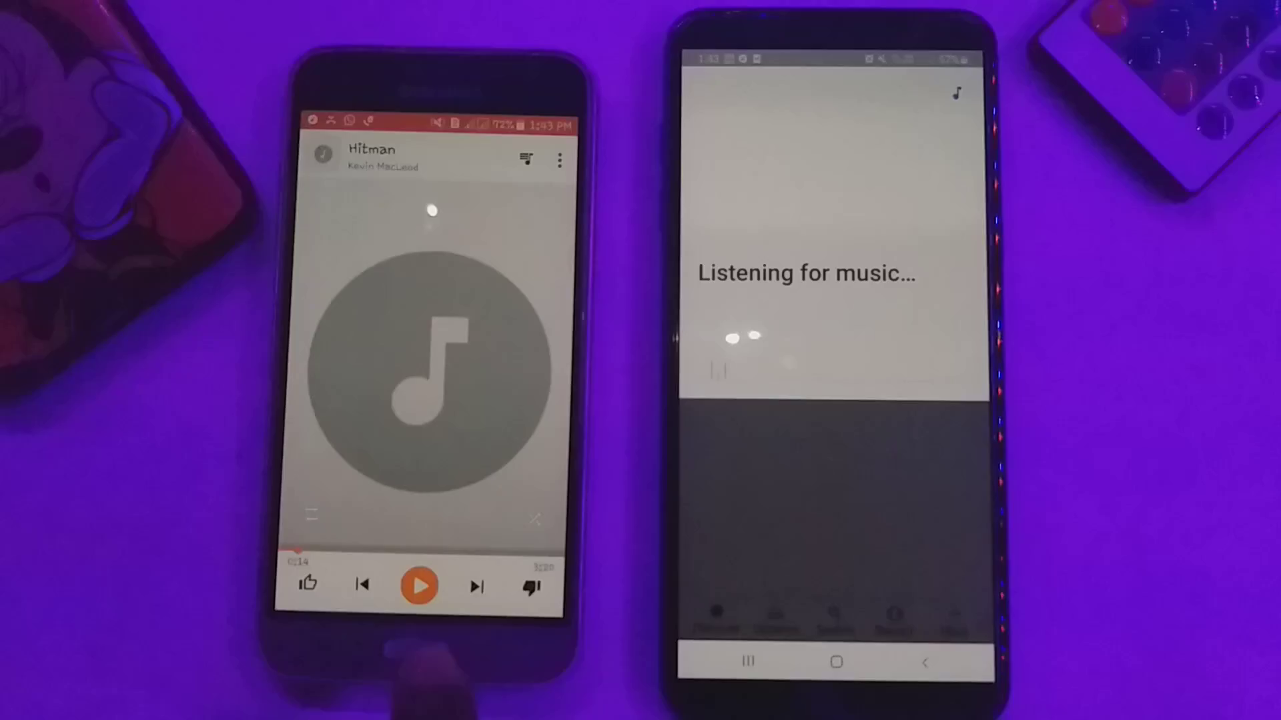